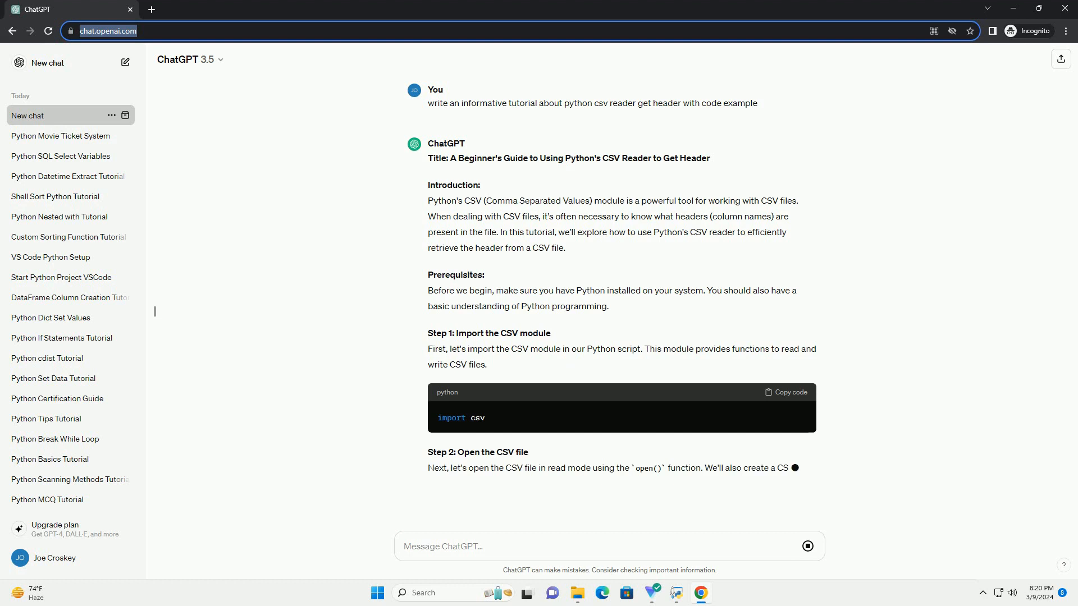
{"action": "scroll", "scroll_direction": "down", "scroll_amount": 3}
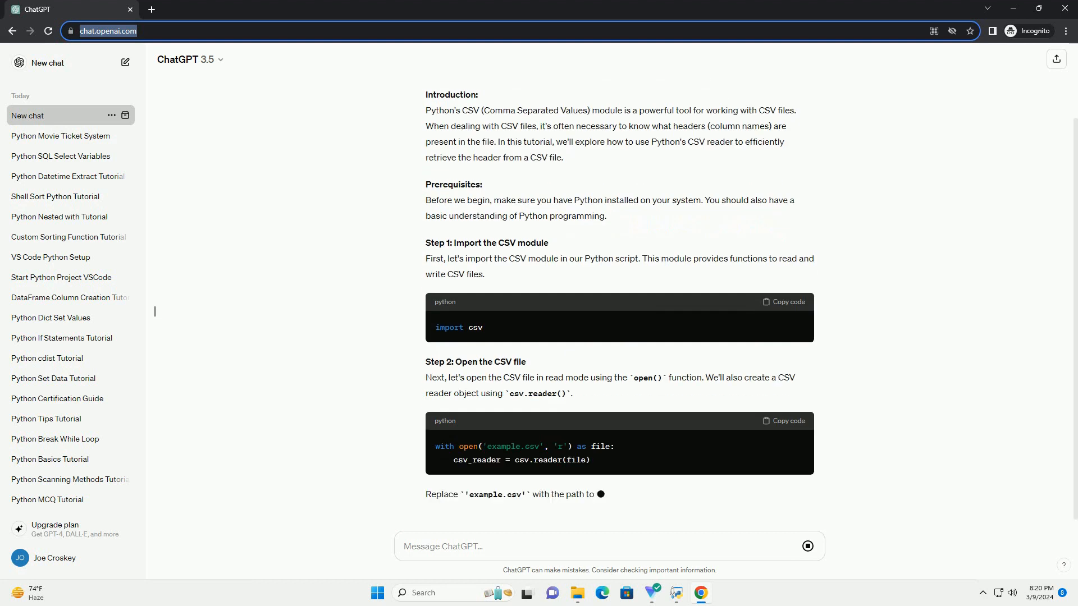
{"action": "scroll", "scroll_direction": "down", "scroll_amount": 3}
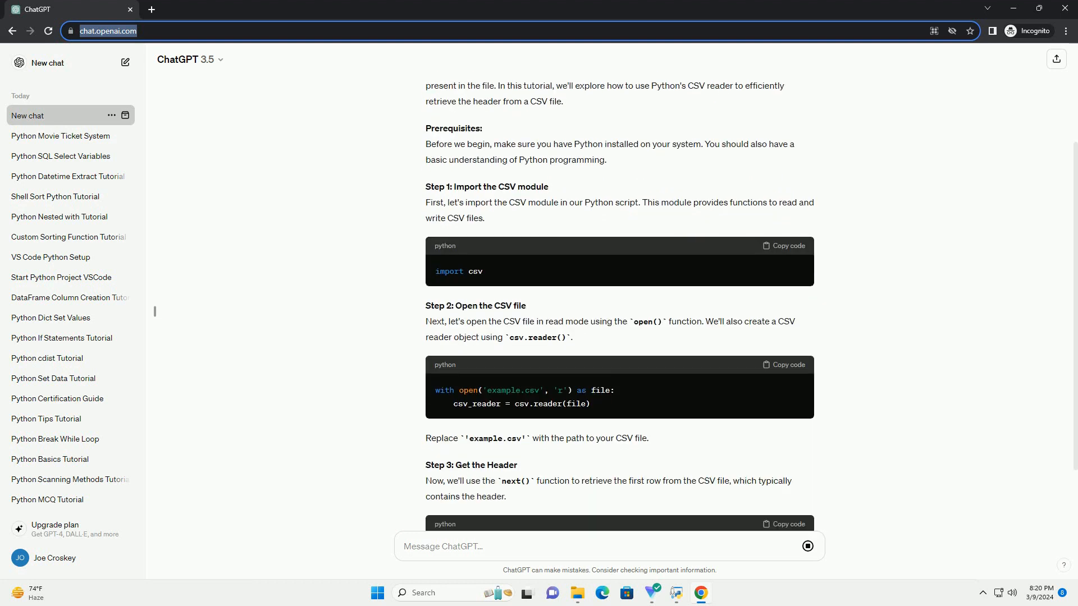
{"action": "scroll", "scroll_direction": "down", "scroll_amount": 3}
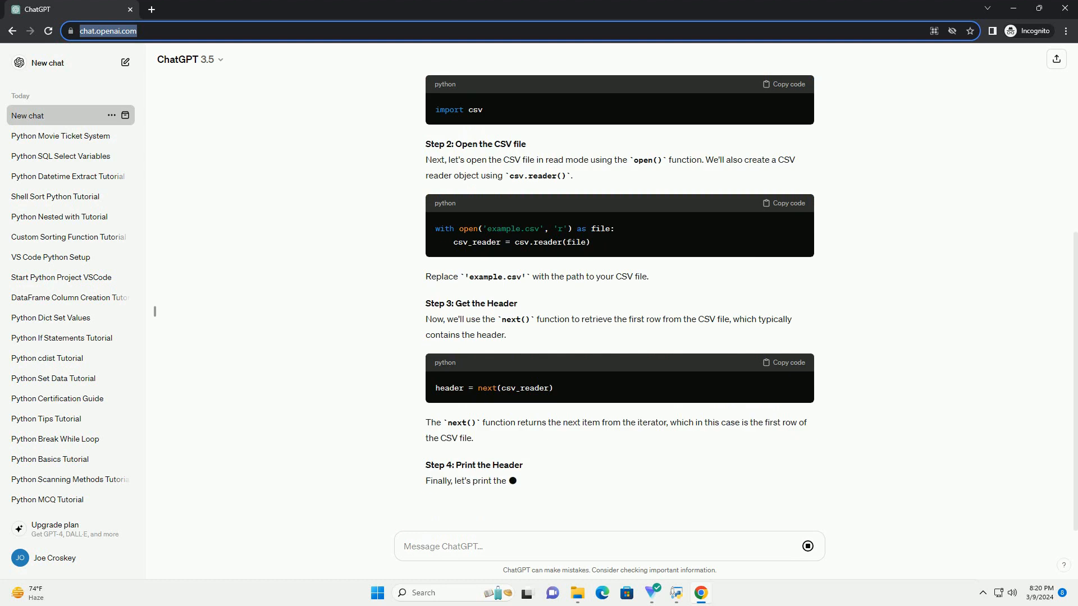
{"action": "scroll", "scroll_direction": "down", "scroll_amount": 3}
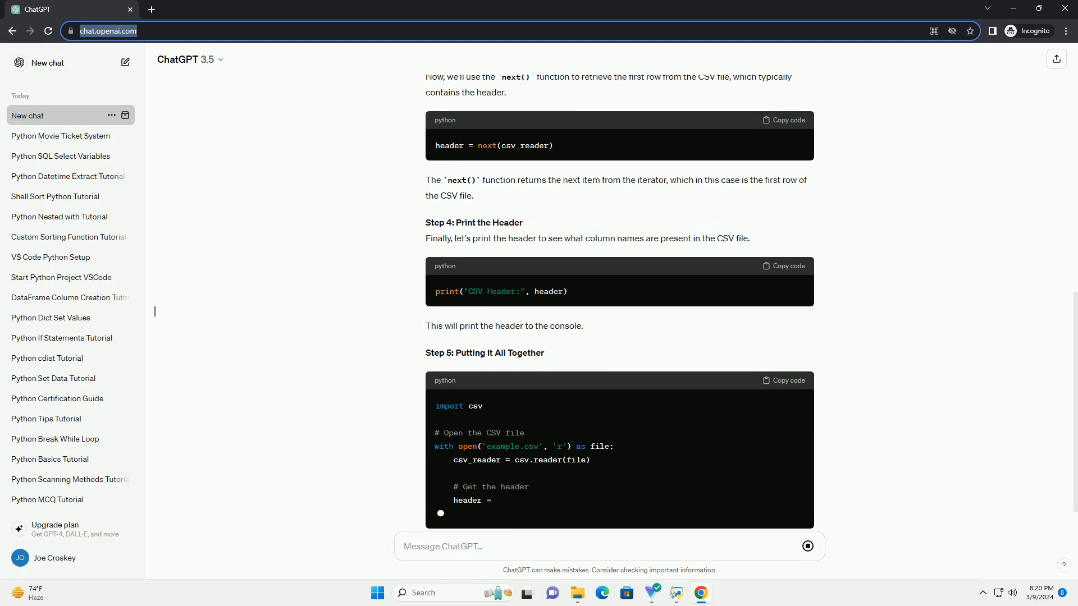
{"action": "scroll", "scroll_direction": "down", "scroll_amount": 3}
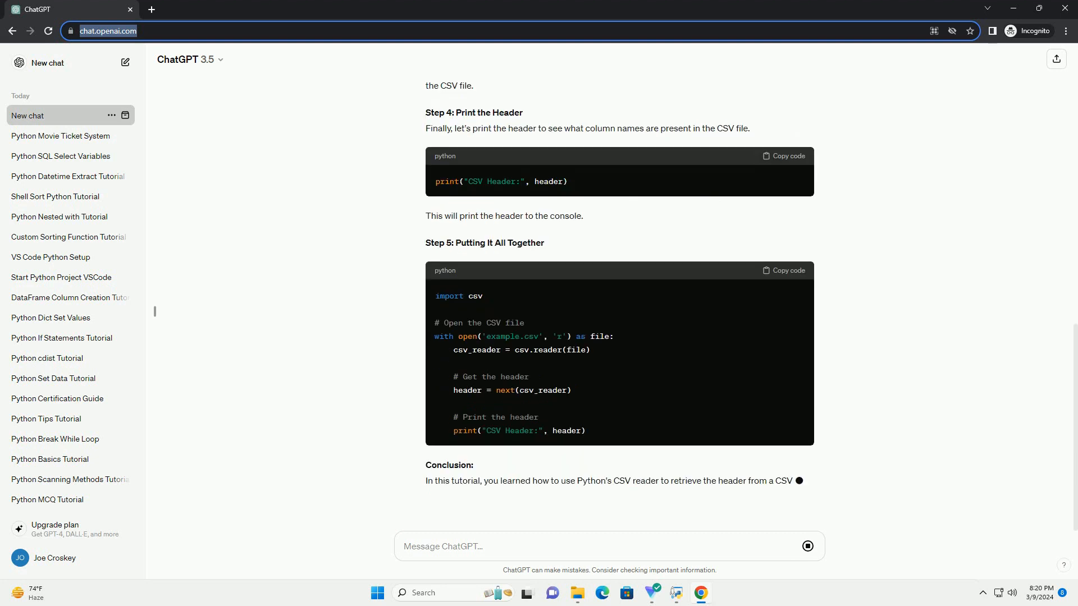